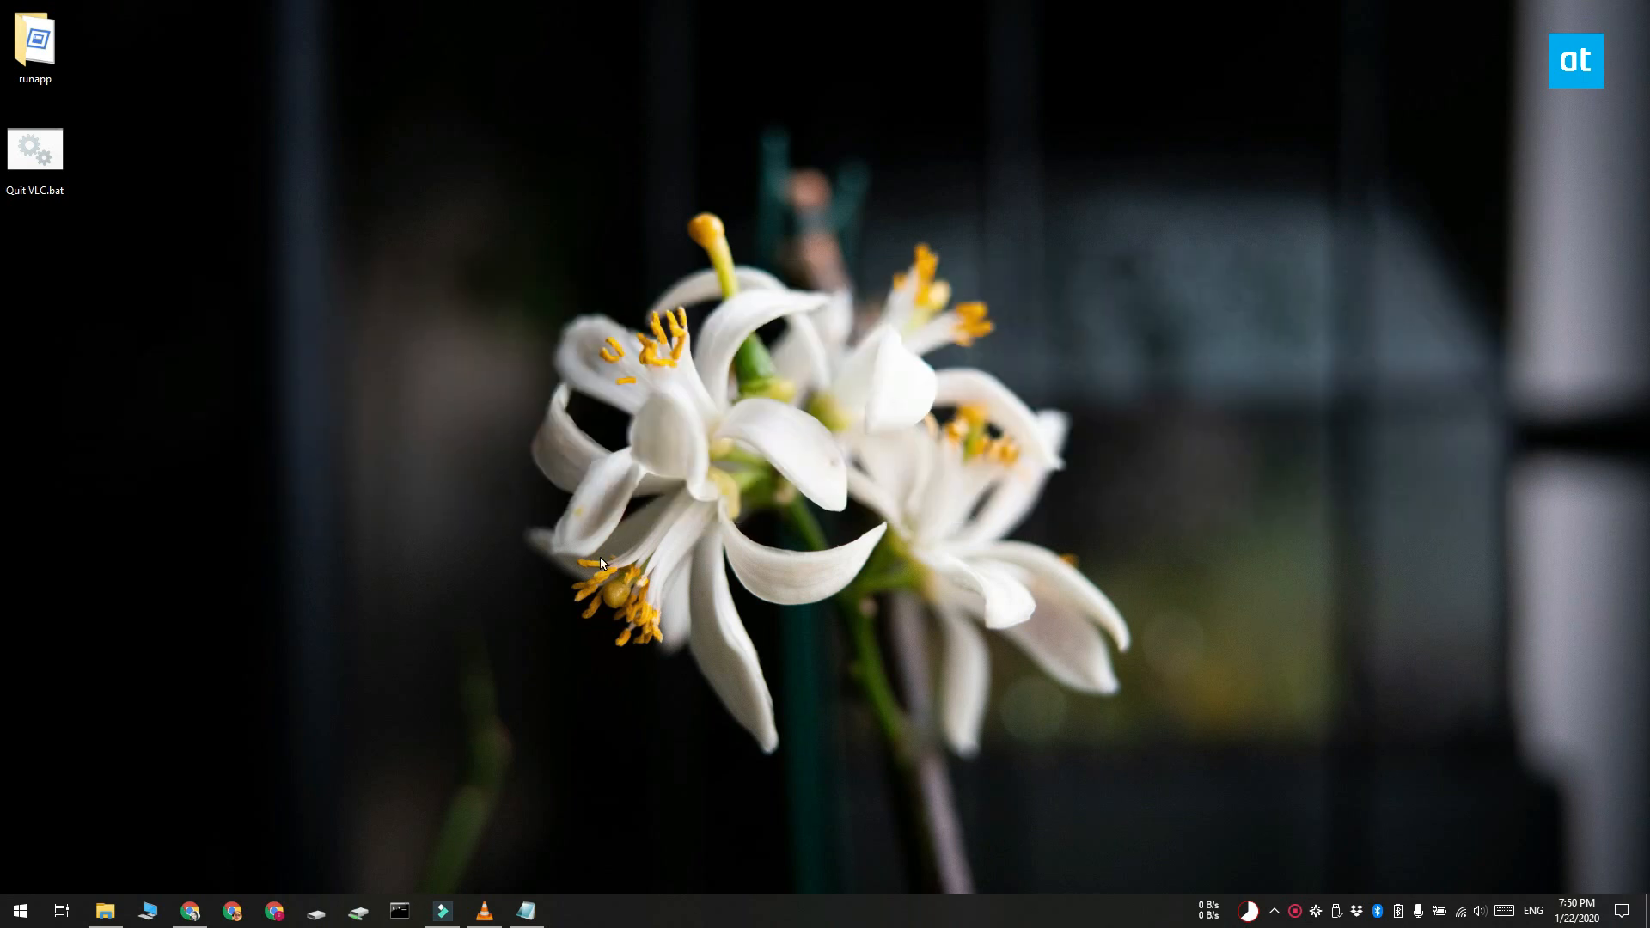
{"action": "mouse_move", "coordinate": [516, 867]}
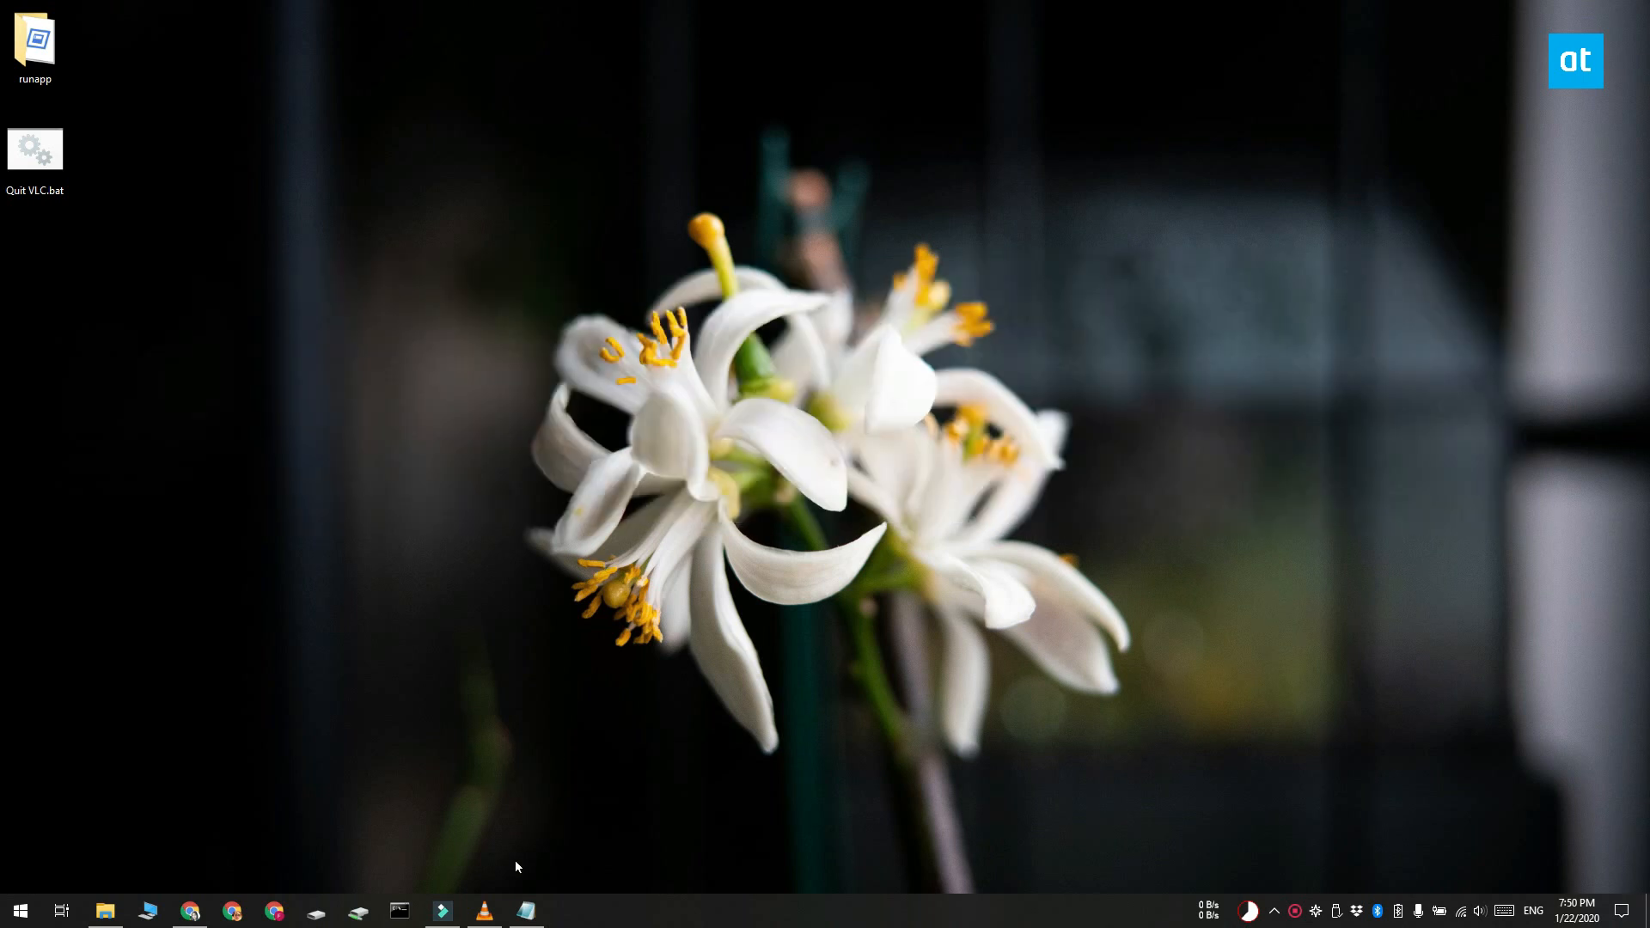
Run Quit VLC.bat so taskkill closes vlc.exe, then bring up the futurist/runapp GitHub page in Chrome
{"action": "left_click", "coordinate": [483, 911]}
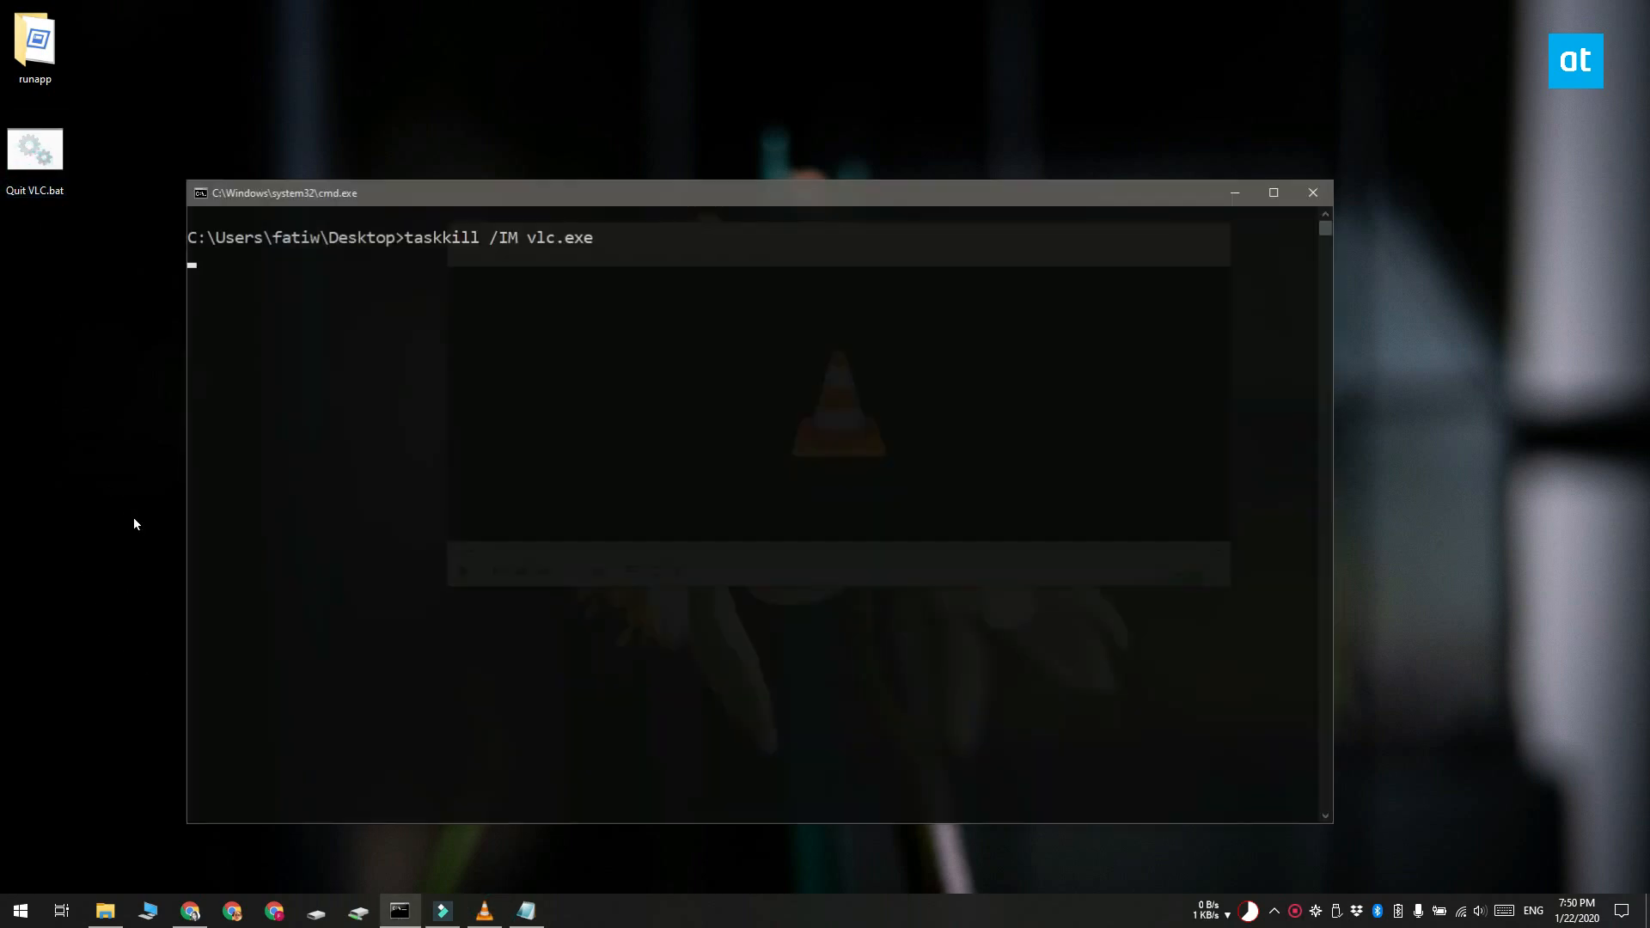
{"action": "key", "text": "enter"}
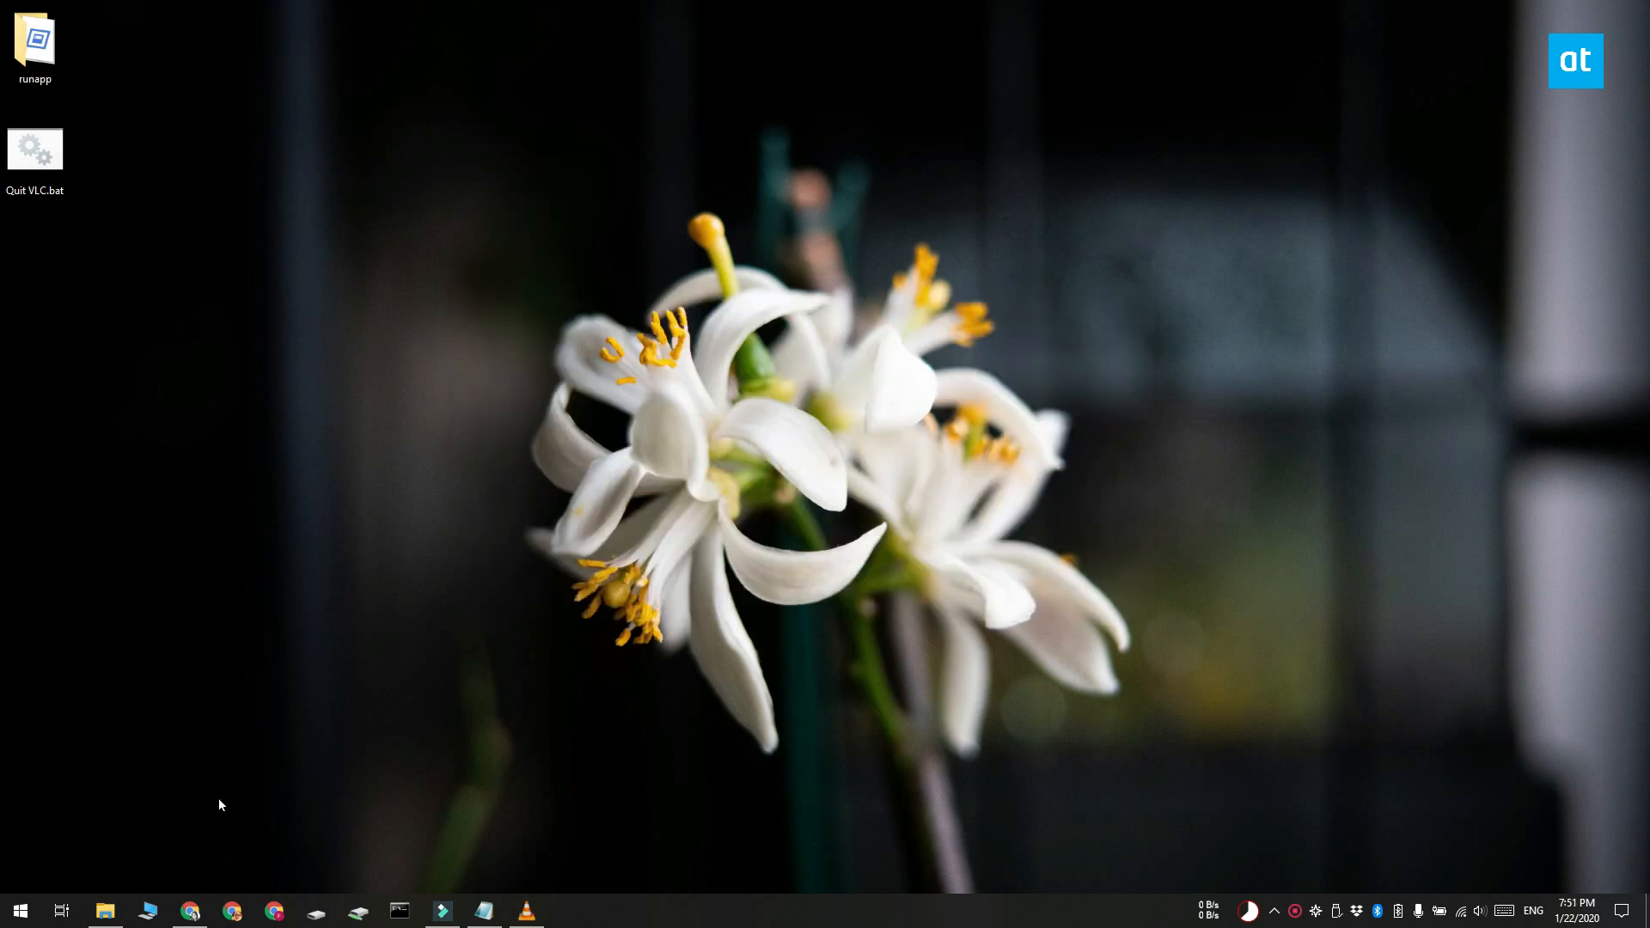
{"action": "left_click", "coordinate": [189, 910]}
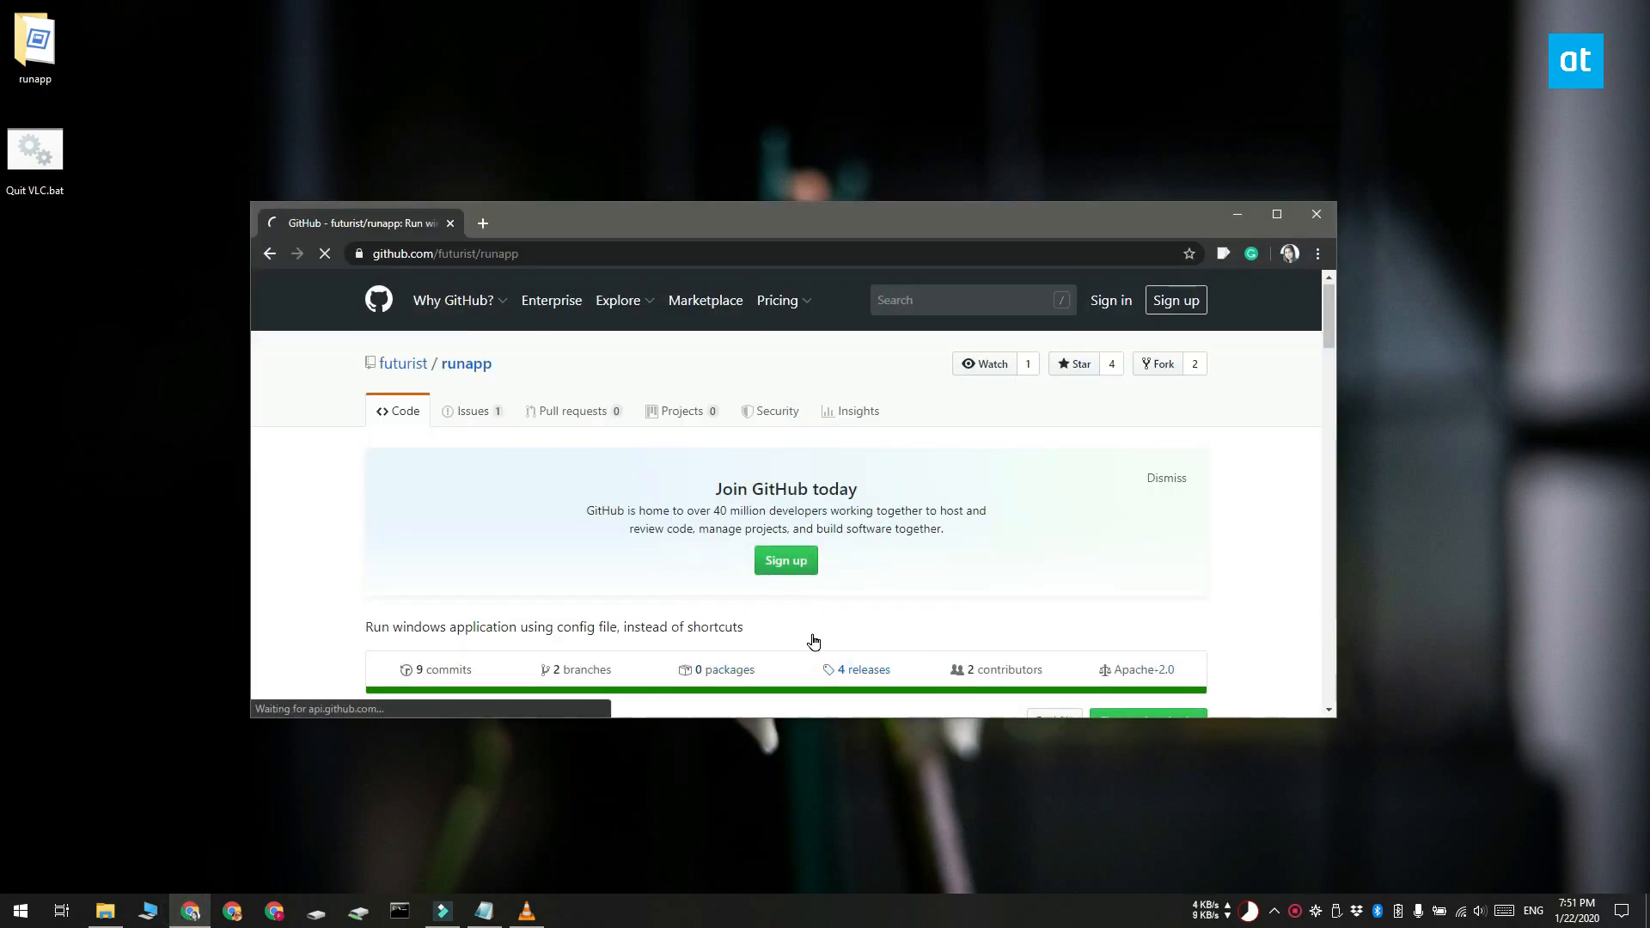
{"action": "left_click", "coordinate": [863, 668]}
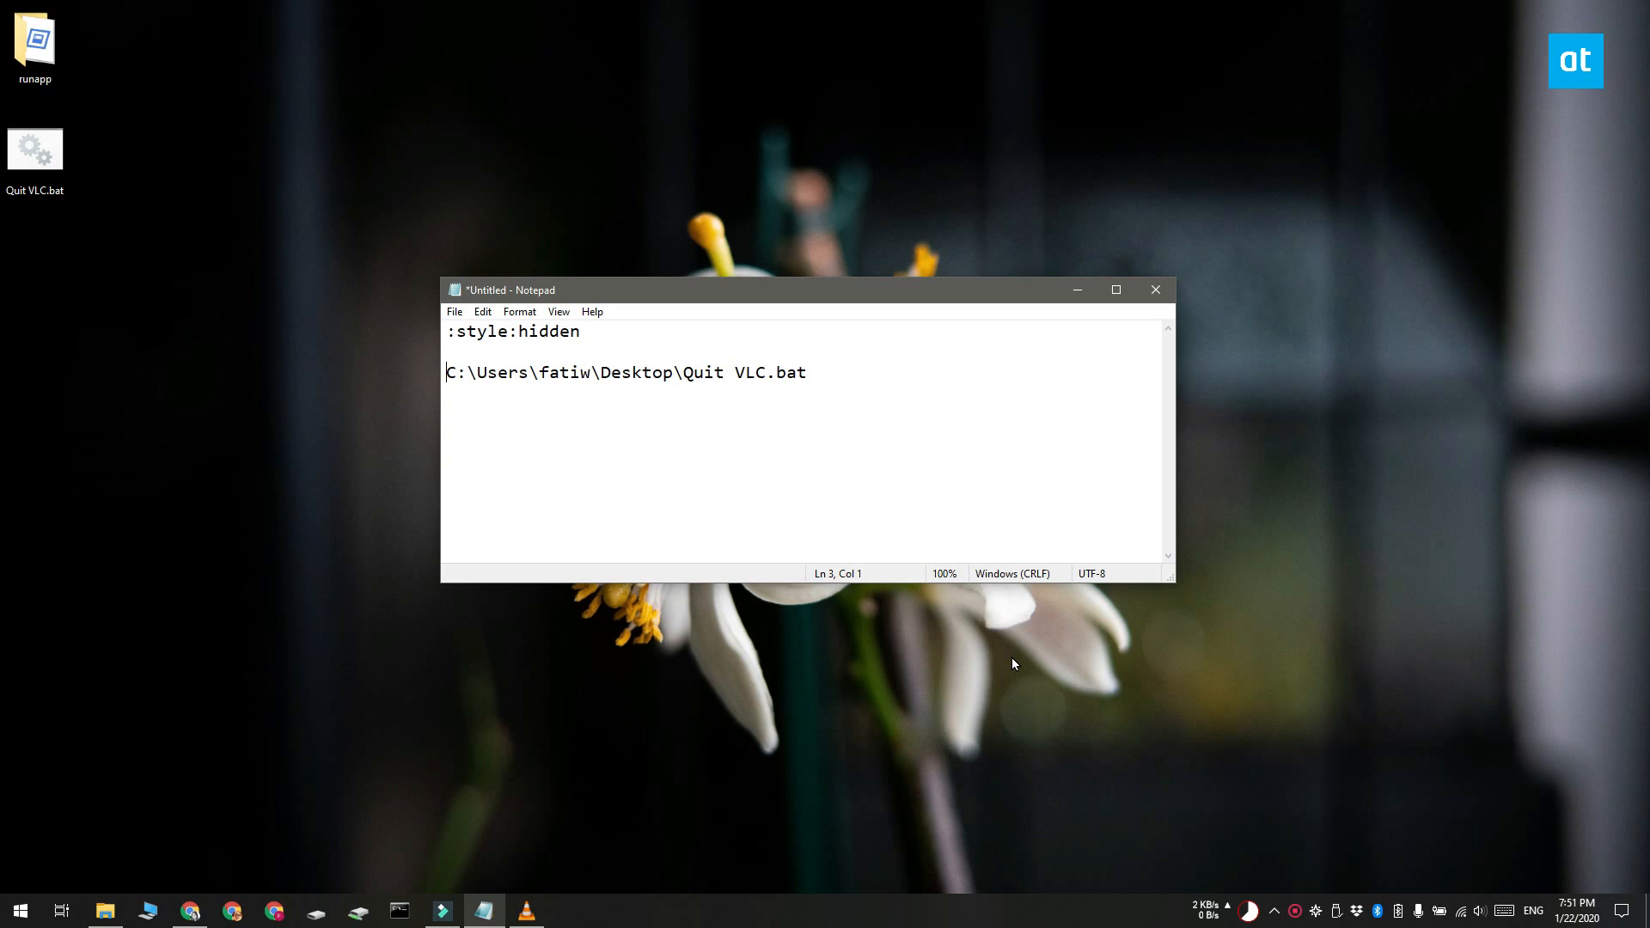
{"action": "mouse_move", "coordinate": [471, 604]}
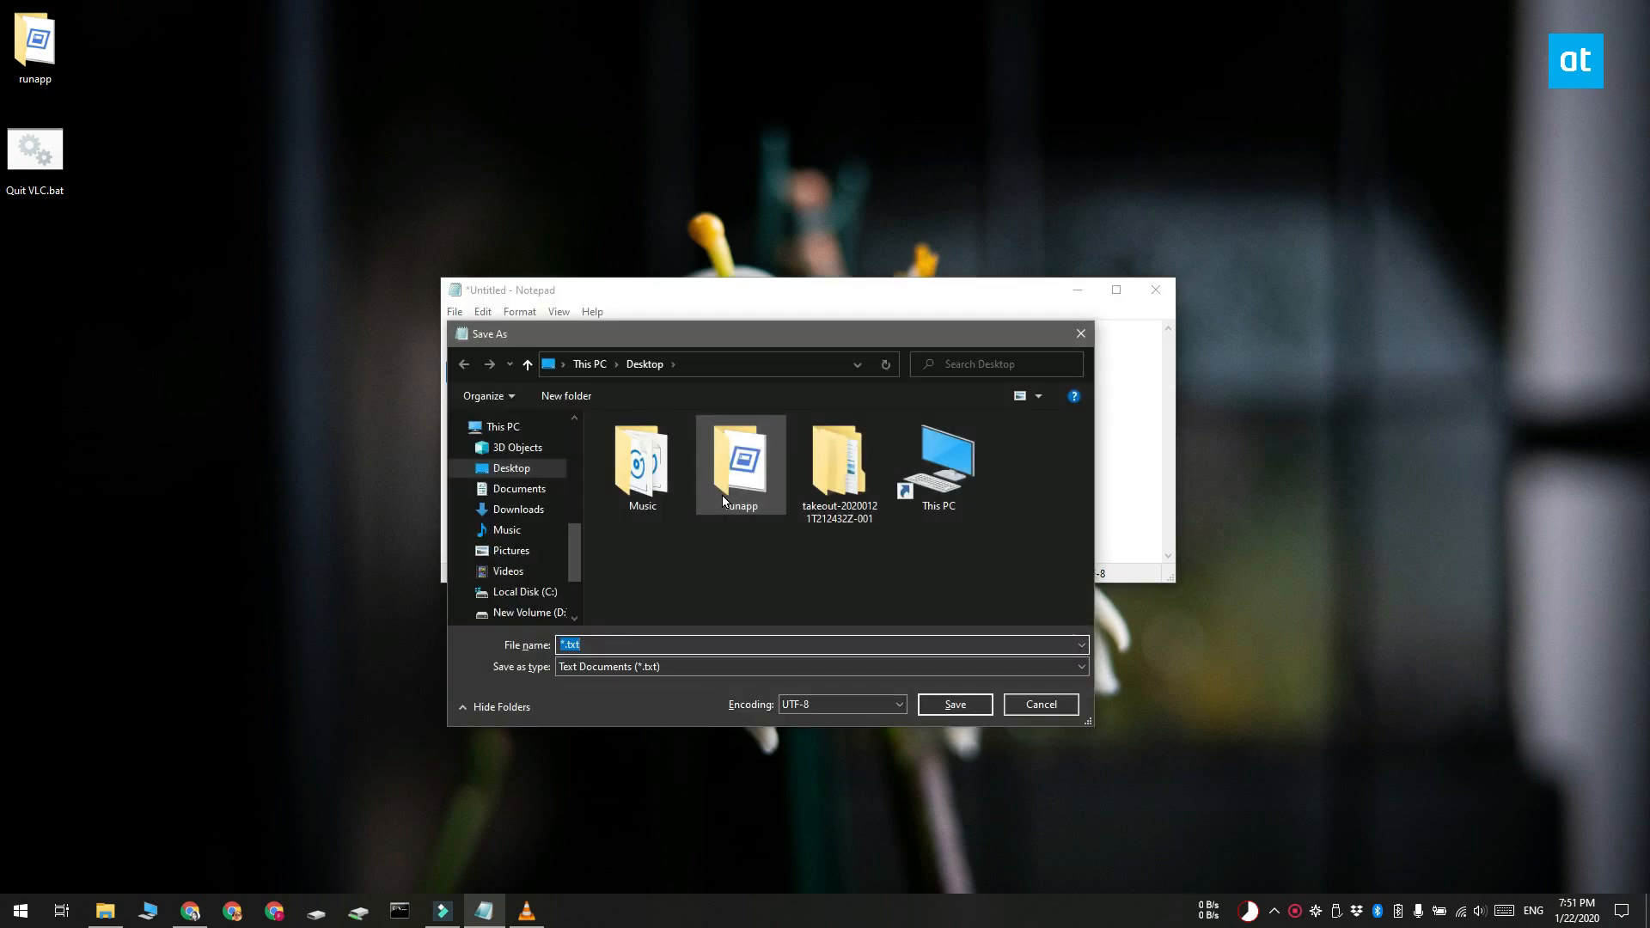
Save the Notepad text as config.arg inside the runapp folder next to runapp.exe
{"action": "double_click", "coordinate": [739, 462]}
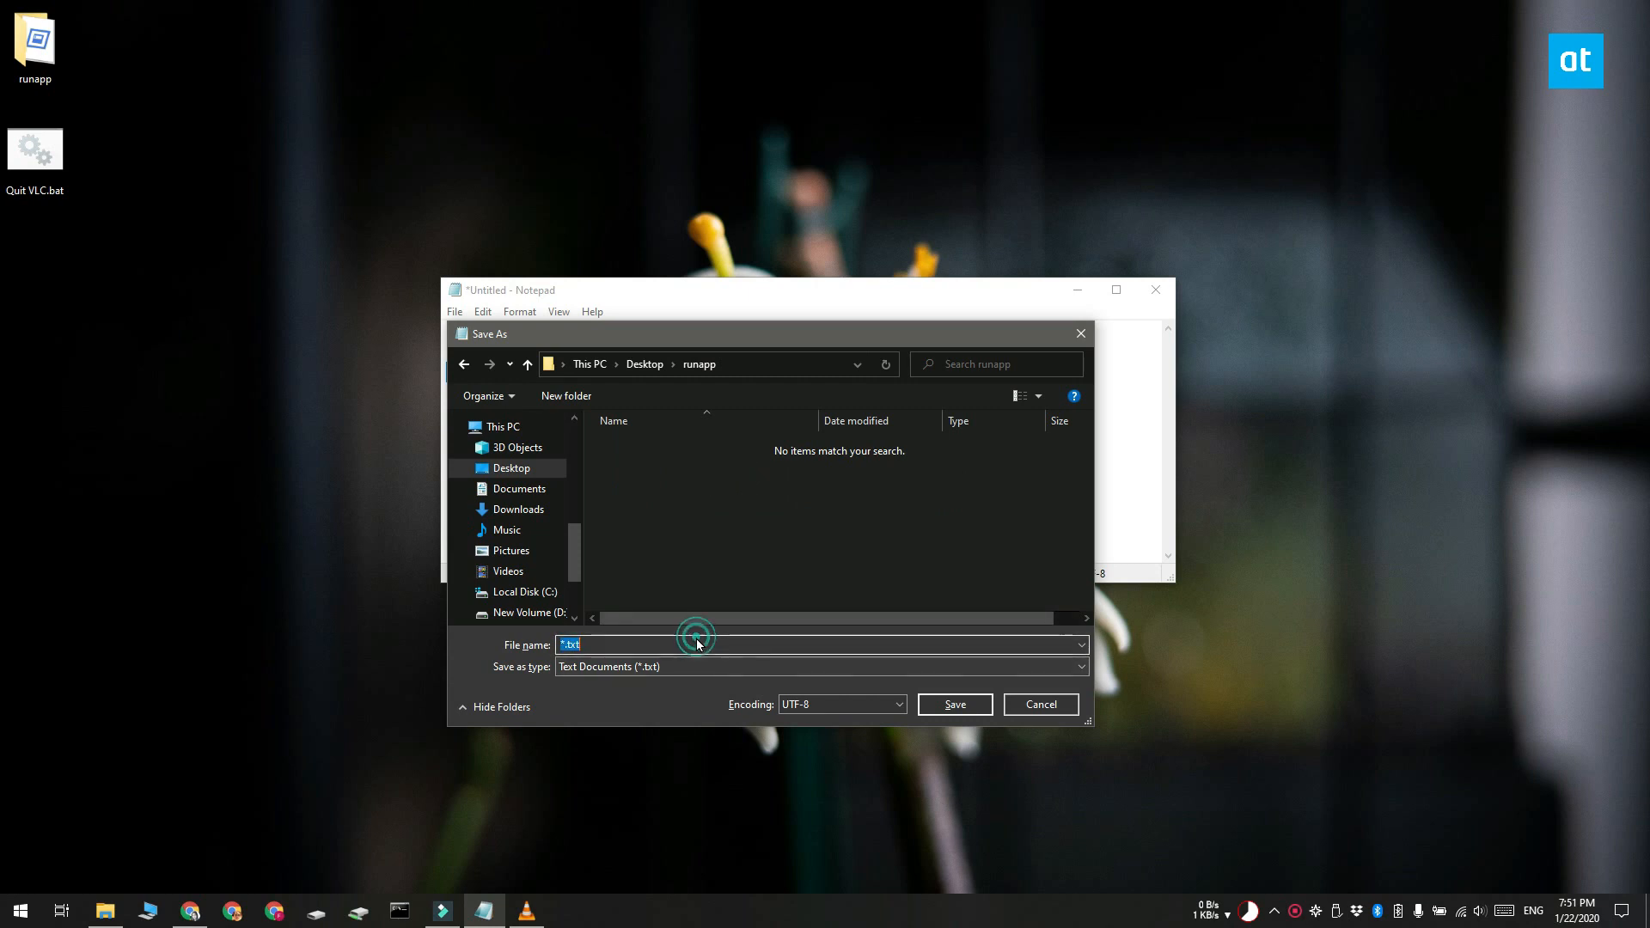
{"action": "type", "text": "config.arg\""}
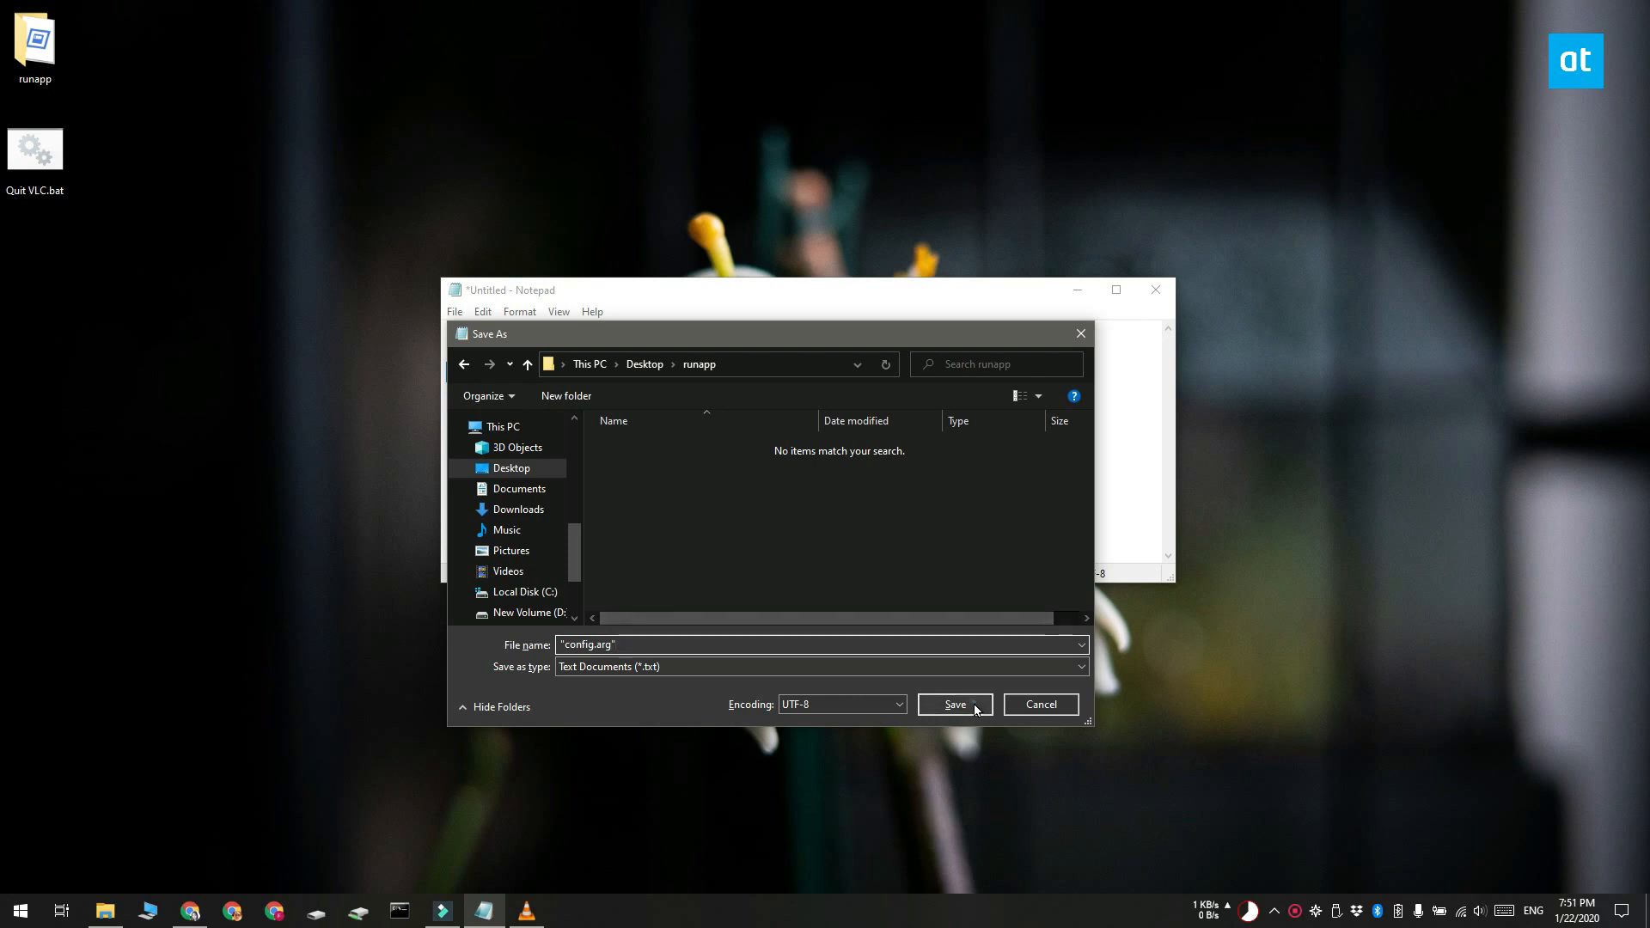
{"action": "left_click", "coordinate": [953, 705]}
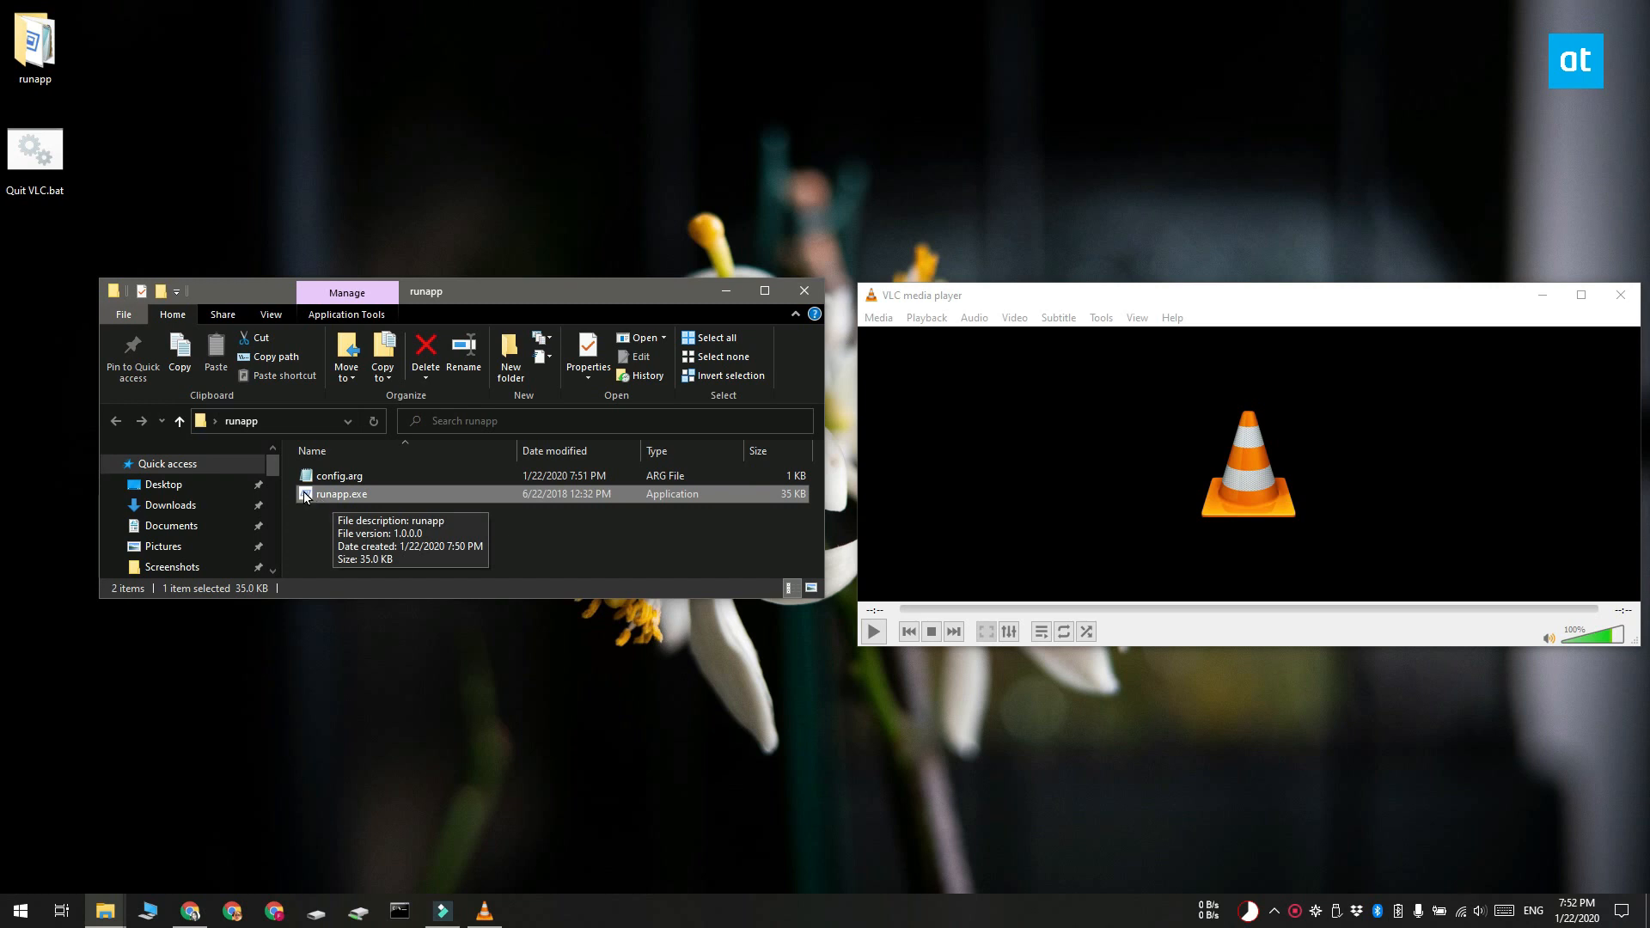
{"action": "mouse_move", "coordinate": [451, 304]}
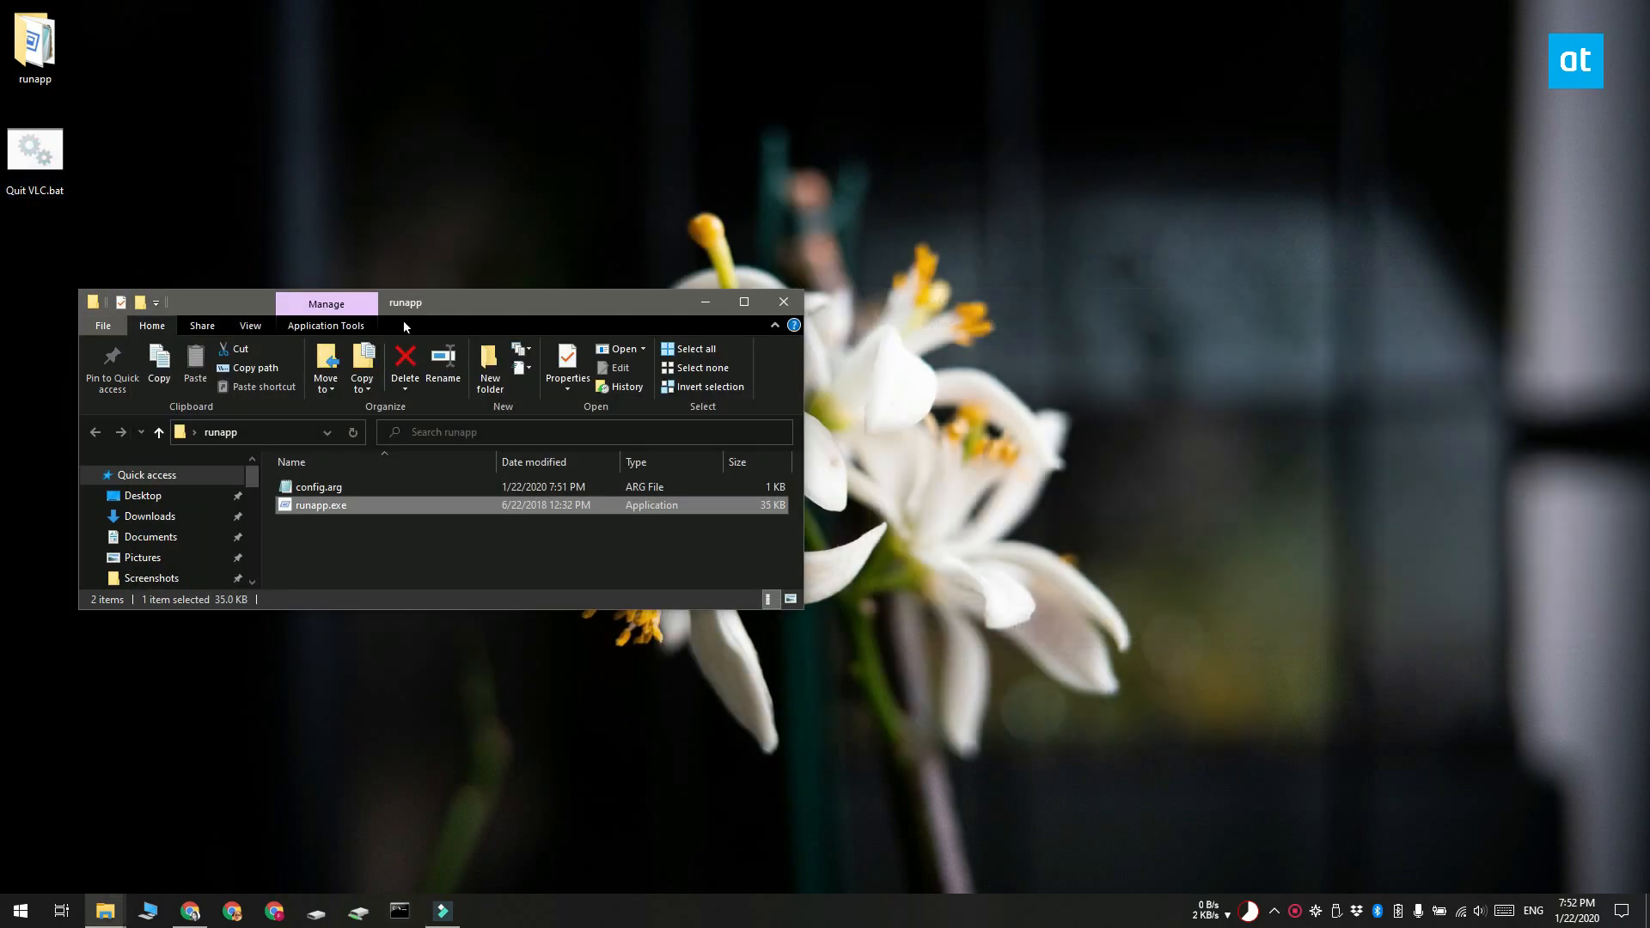
Show the Start menu's app list and pinned tiles over the runapp folder in Explorer
{"action": "left_click", "coordinate": [19, 910]}
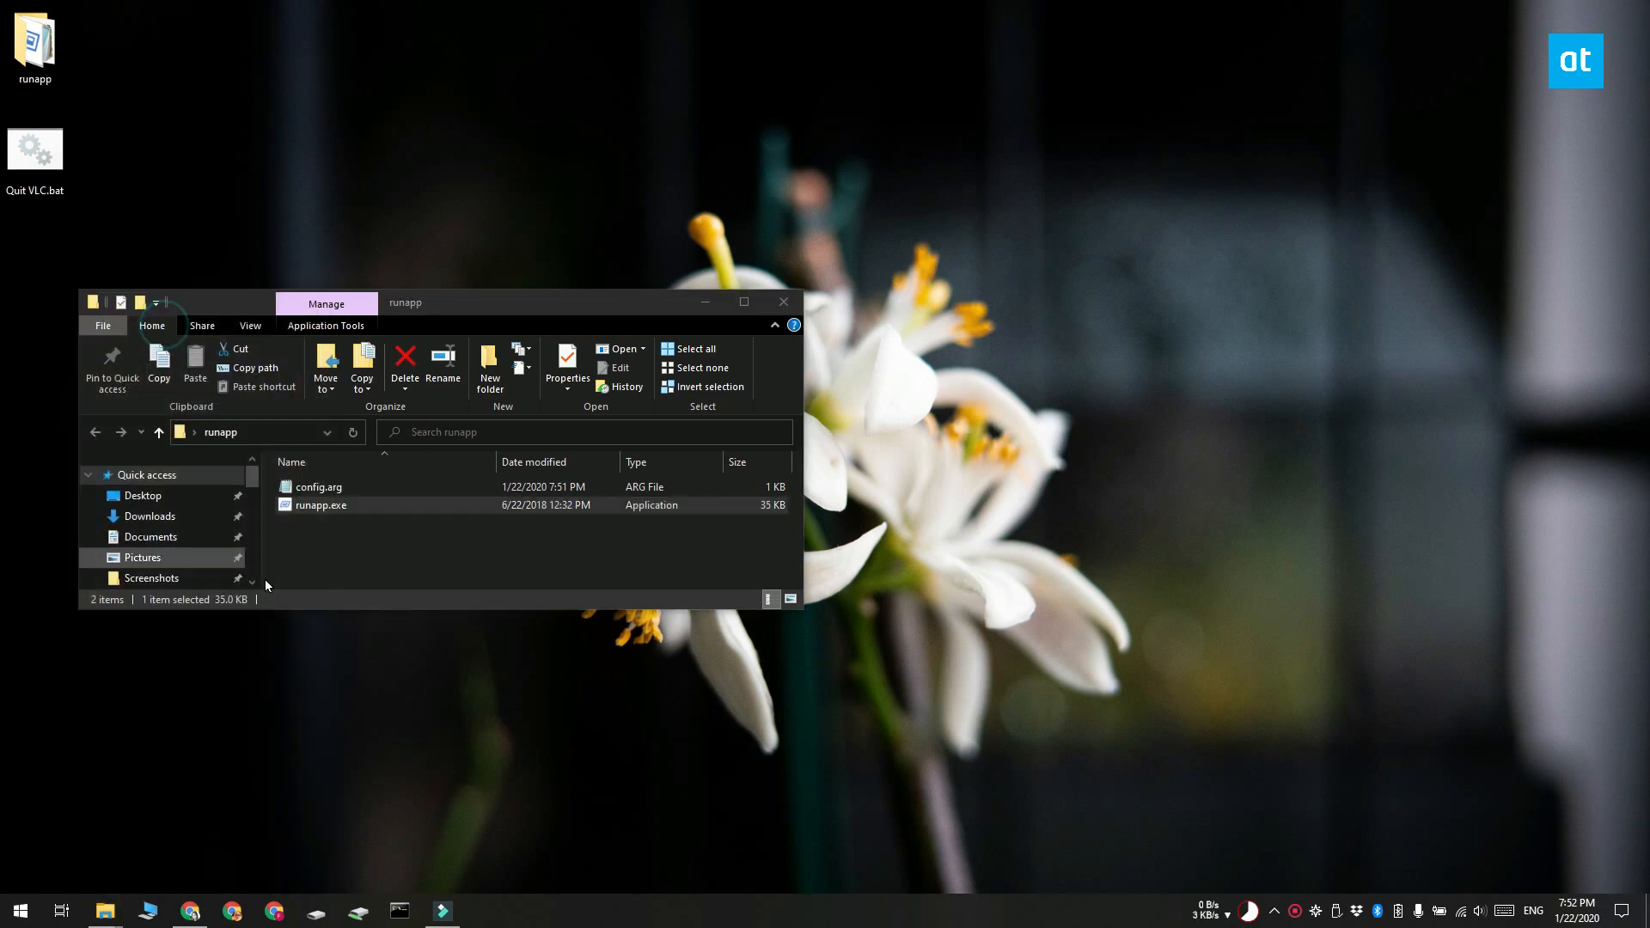
{"action": "double_click", "coordinate": [320, 503]}
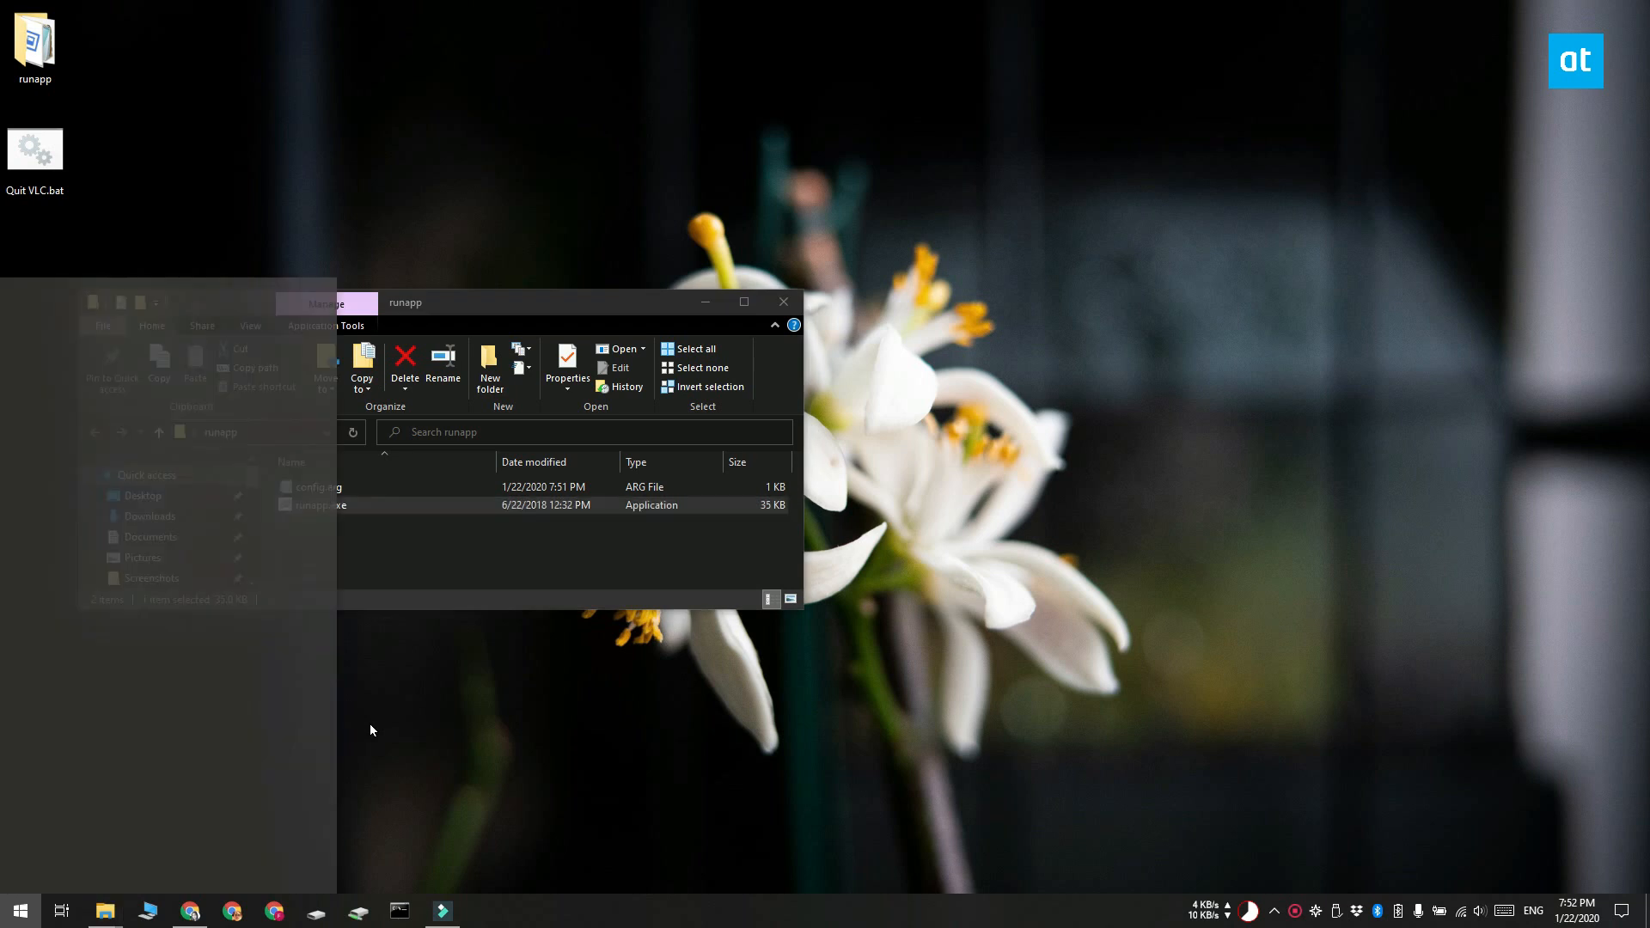
{"action": "left_click", "coordinate": [19, 911]}
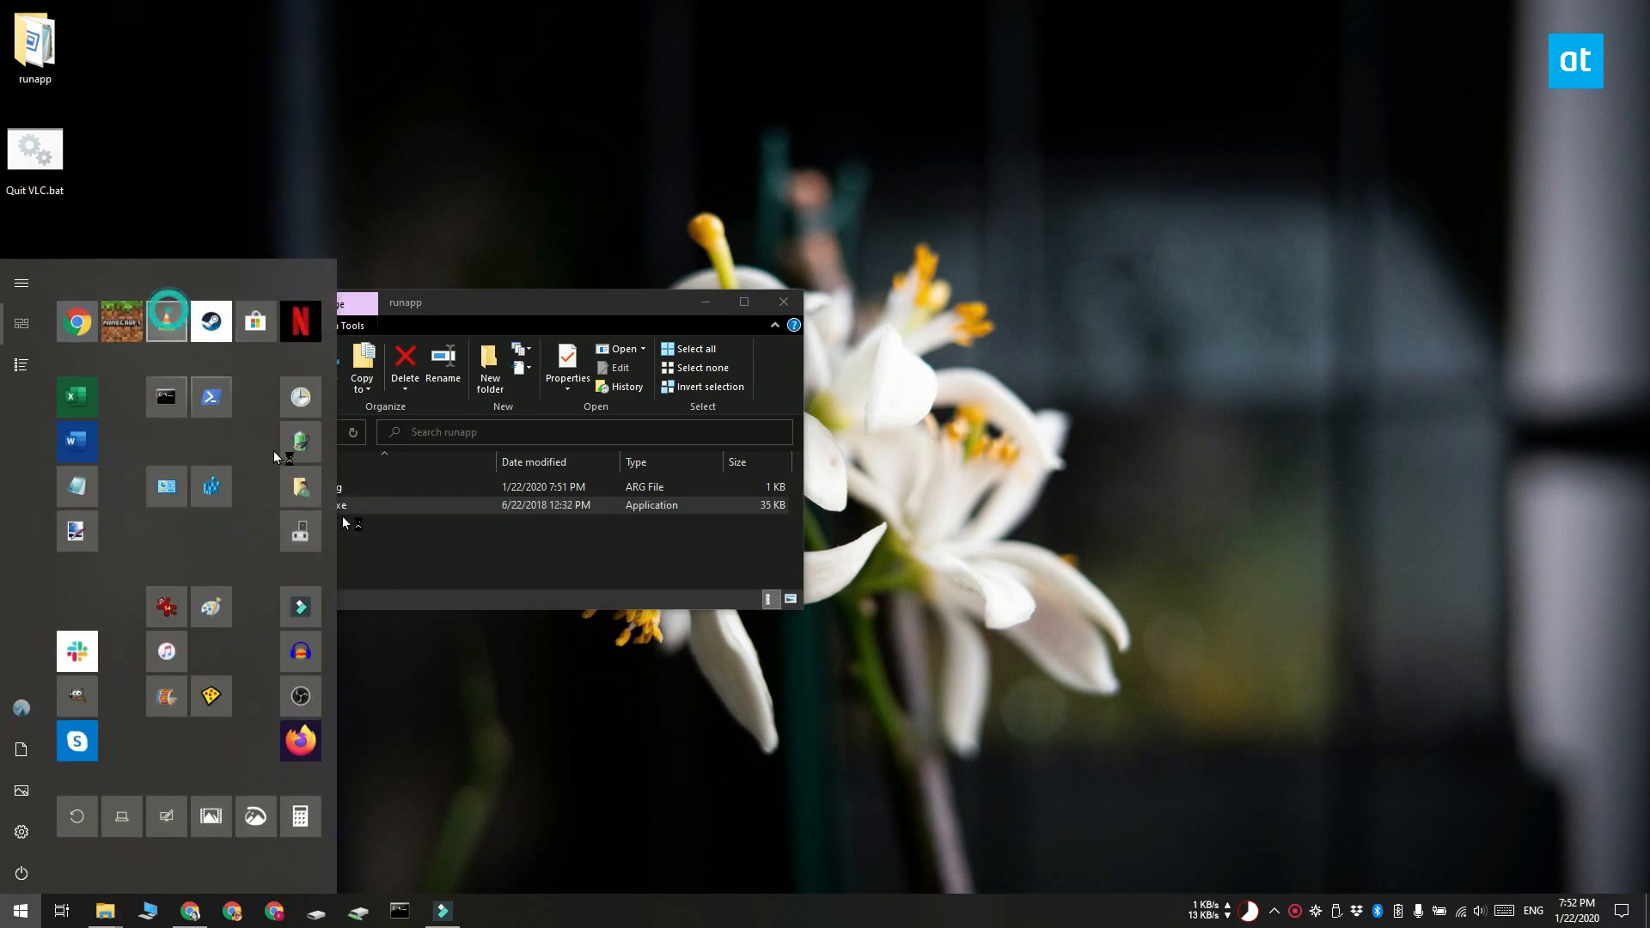